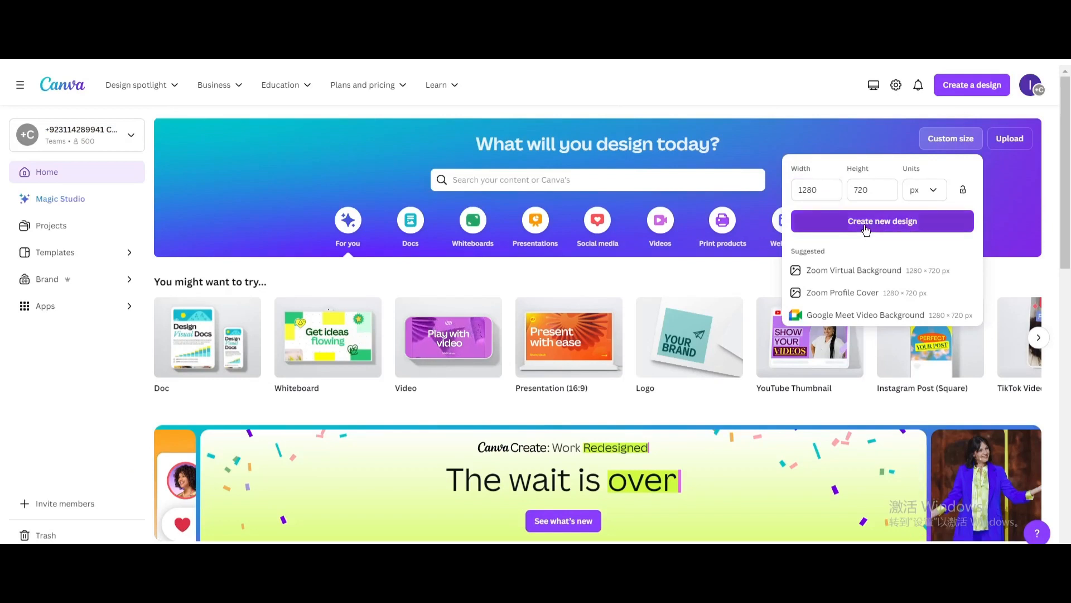
Step: Create the new custom-size 1280 × 720 px design
{"action": "left_click", "coordinate": [882, 221]}
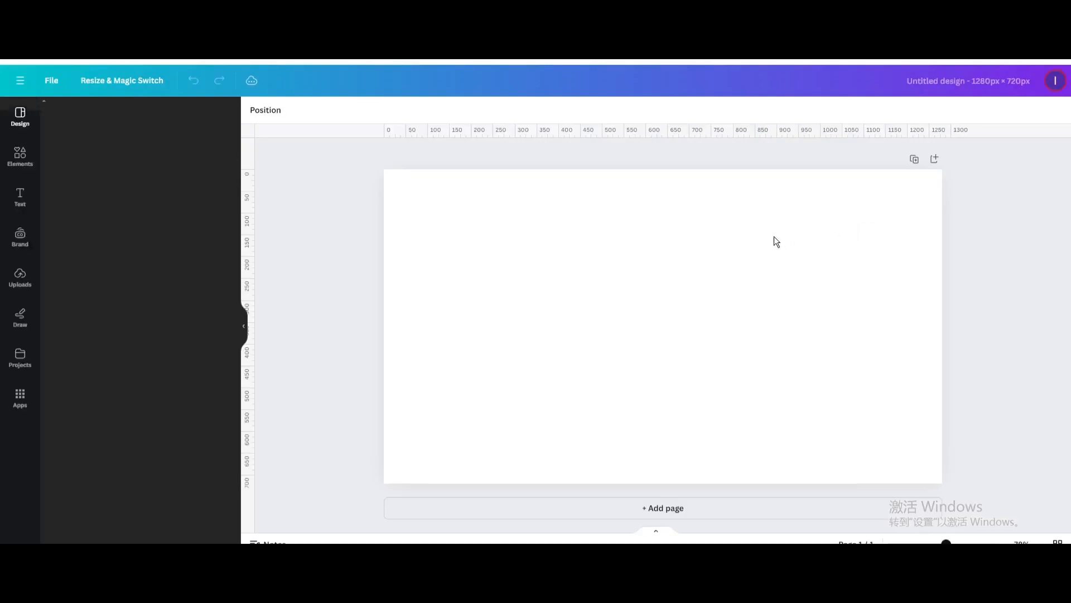
Step: Add the hand-holding-car-key photo from Elements and enlarge it to fill the page
{"action": "left_click", "coordinate": [20, 157]}
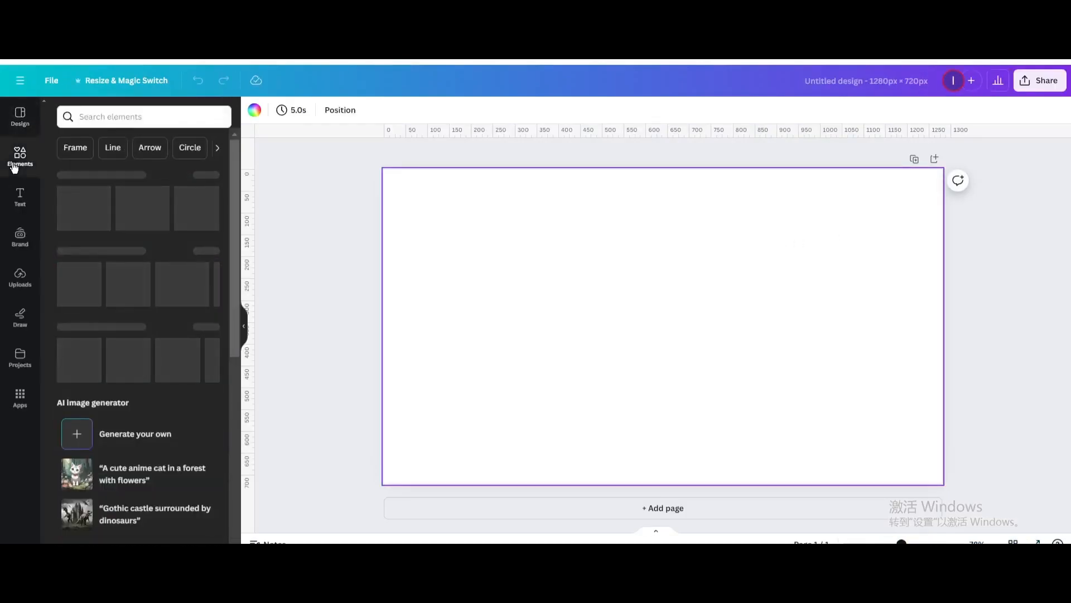
{"action": "left_click", "coordinate": [20, 157]}
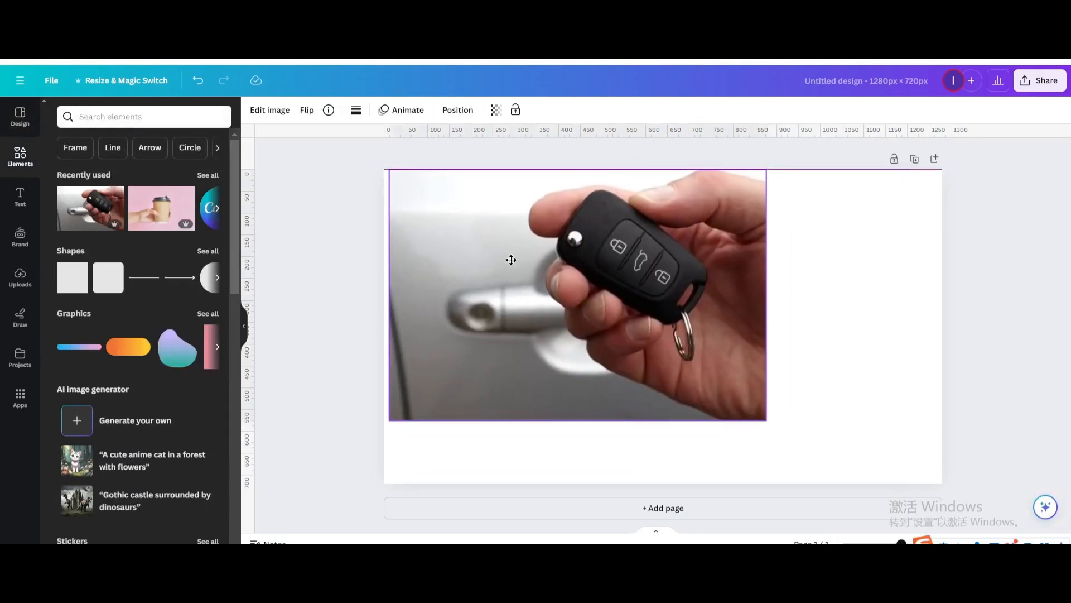
{"action": "left_click_drag", "start_coordinate": [768, 421], "coordinate": [923, 529]}
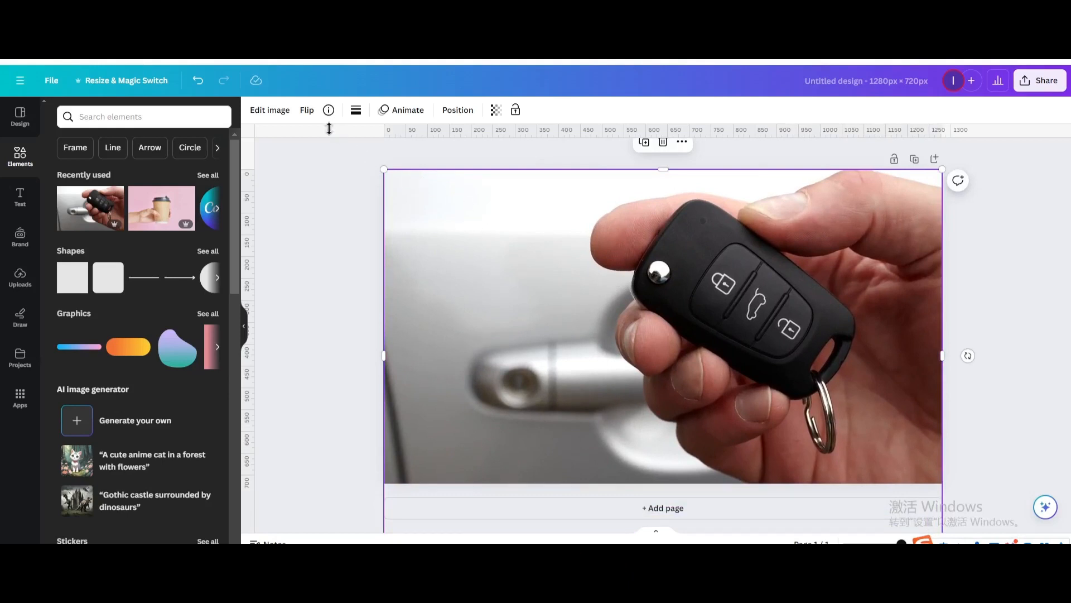
Step: Start Magic Edit on the photo from the image editing options
{"action": "left_click", "coordinate": [268, 110]}
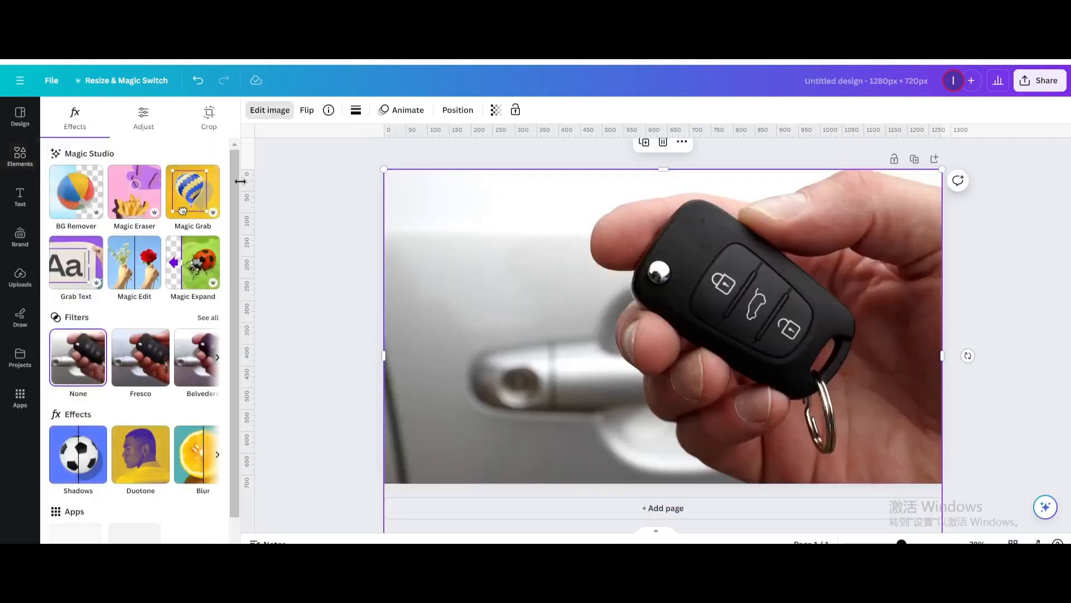
{"action": "left_click", "coordinate": [134, 264]}
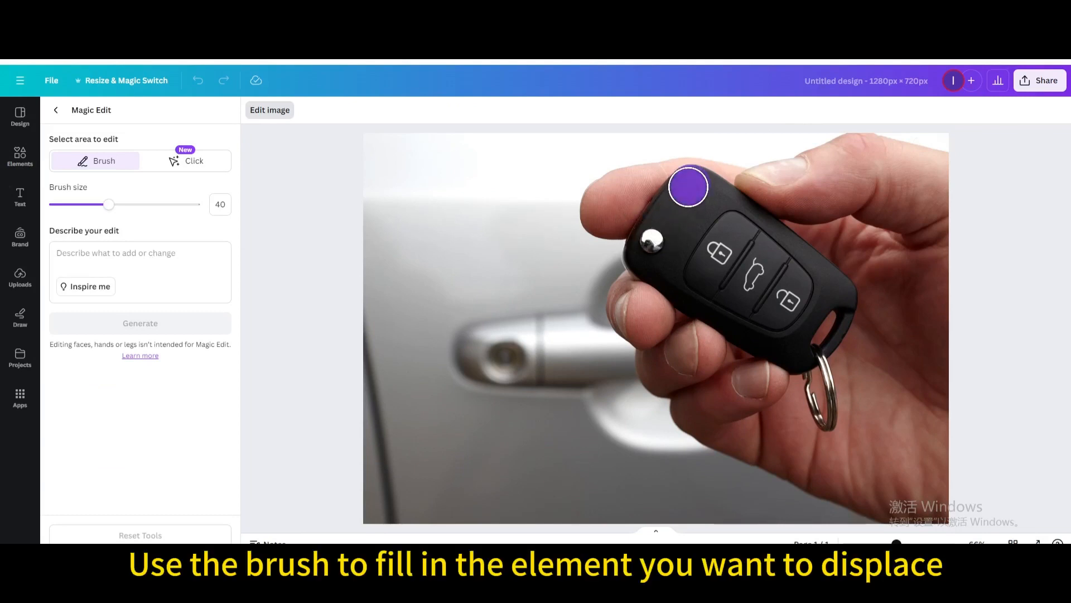
Step: Brush over the entire key fob and its ring as the Magic Edit area, ready to describe the edit
{"action": "left_click_drag", "start_coordinate": [689, 186], "coordinate": [666, 276]}
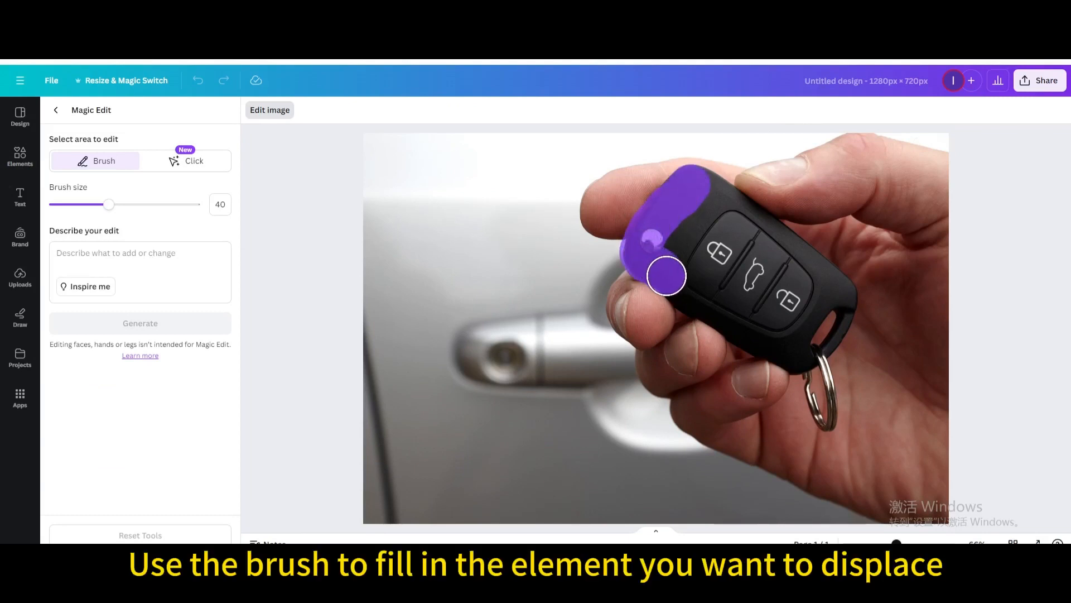
{"action": "left_click_drag", "start_coordinate": [663, 275], "coordinate": [750, 334]}
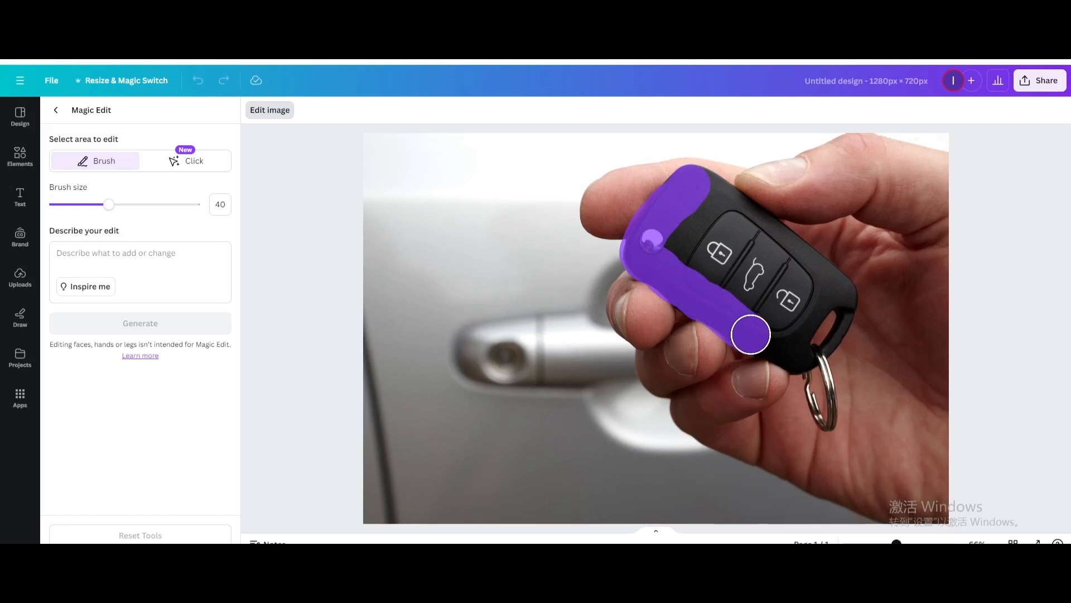
{"action": "left_click_drag", "start_coordinate": [750, 334], "coordinate": [838, 291]}
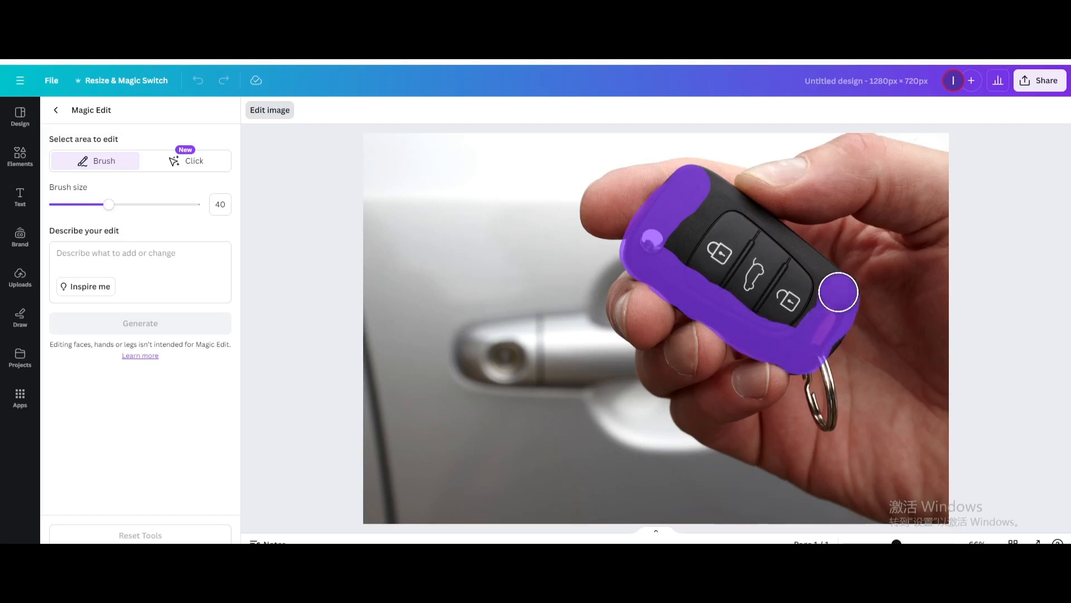
{"action": "left_click_drag", "start_coordinate": [838, 291], "coordinate": [707, 187]}
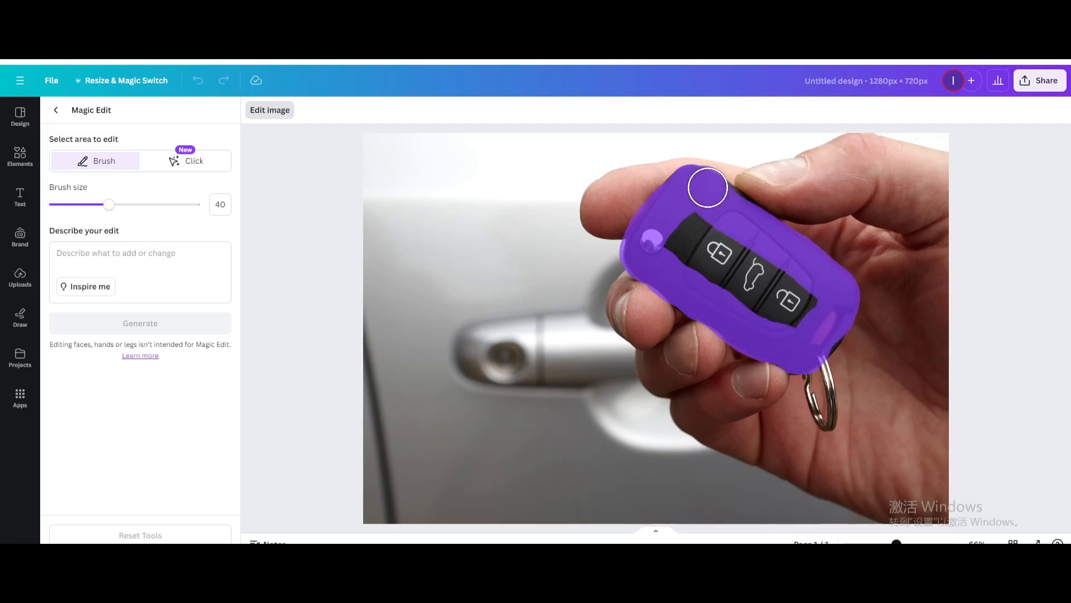
{"action": "left_click_drag", "start_coordinate": [707, 187], "coordinate": [680, 192]}
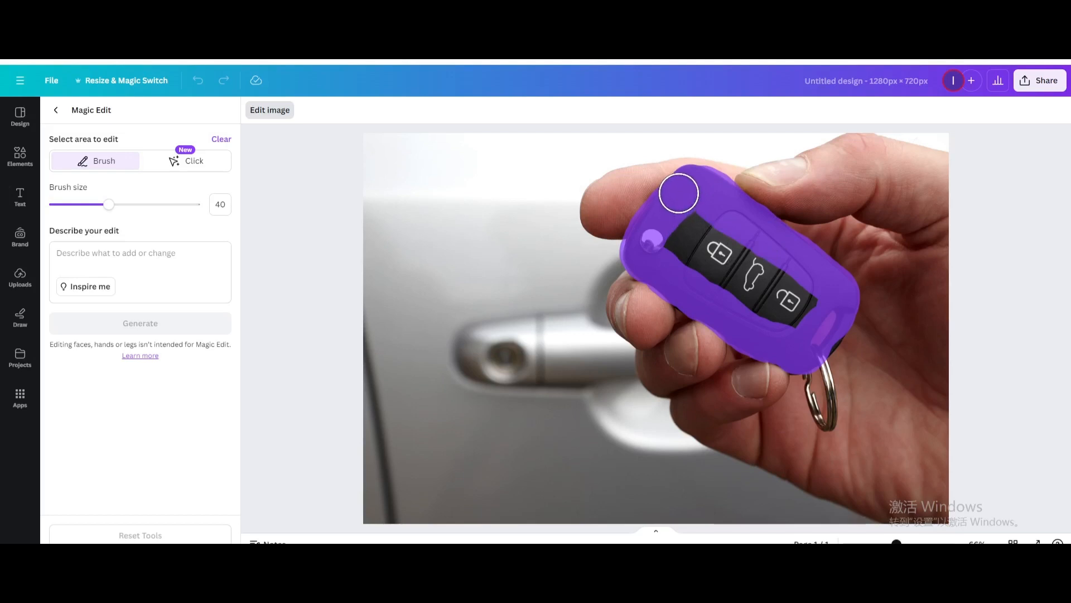
{"action": "left_click_drag", "start_coordinate": [679, 192], "coordinate": [766, 276]}
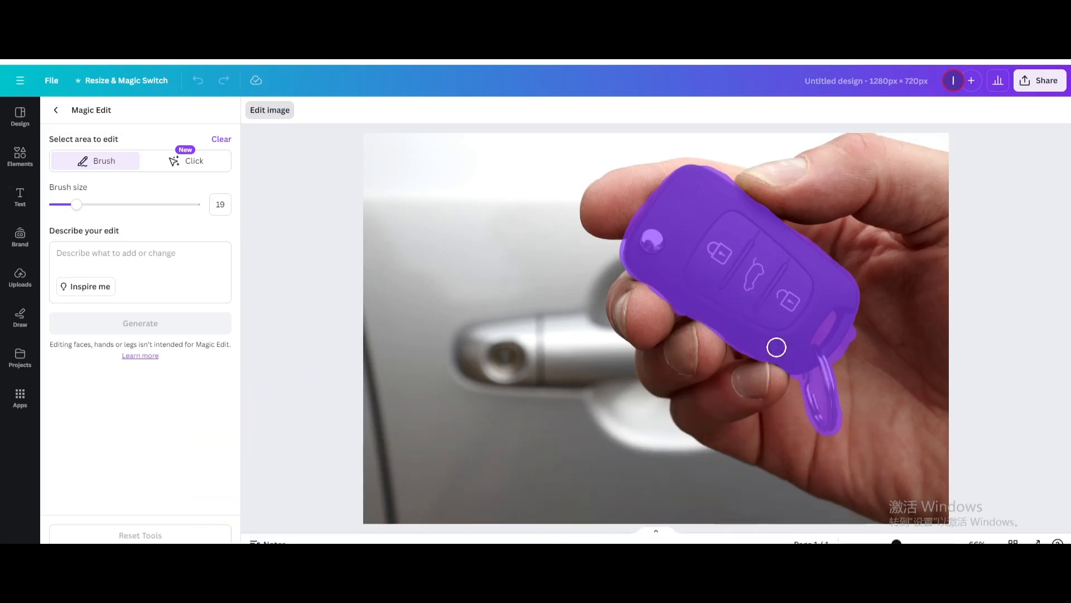
{"action": "left_click", "coordinate": [136, 253]}
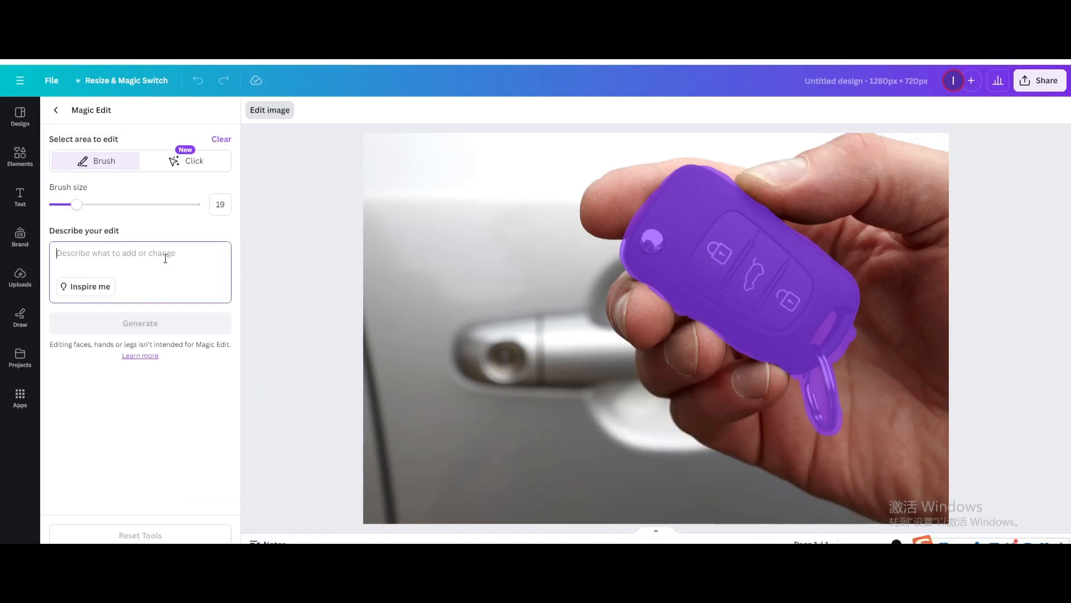
Step: Generate 'stone' replacements, pick the first variation and keep it
{"action": "left_click", "coordinate": [140, 322]}
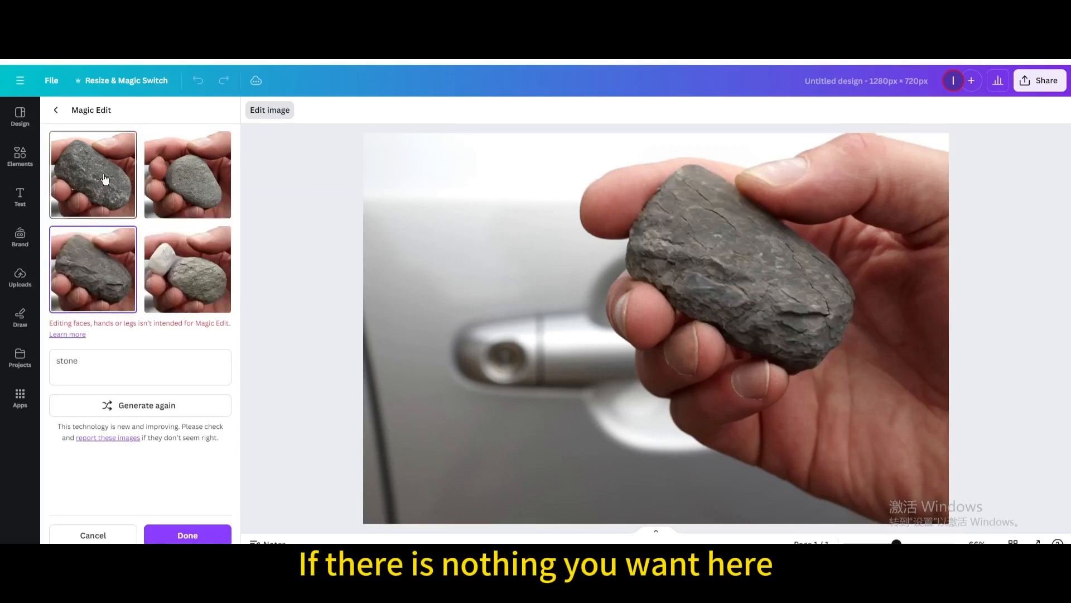
{"action": "left_click", "coordinate": [92, 176]}
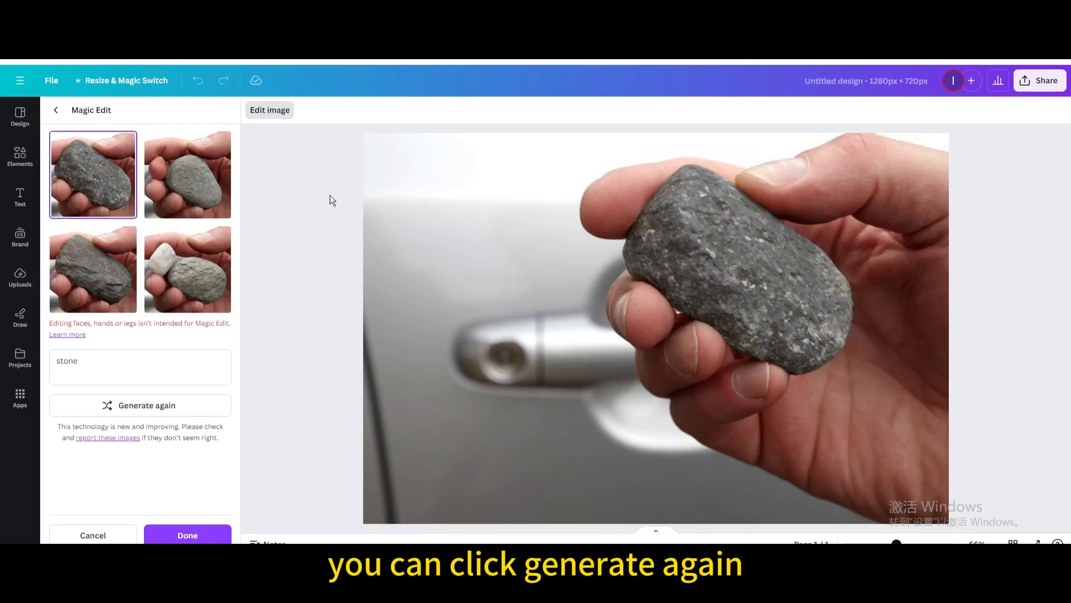
{"action": "left_click", "coordinate": [188, 534]}
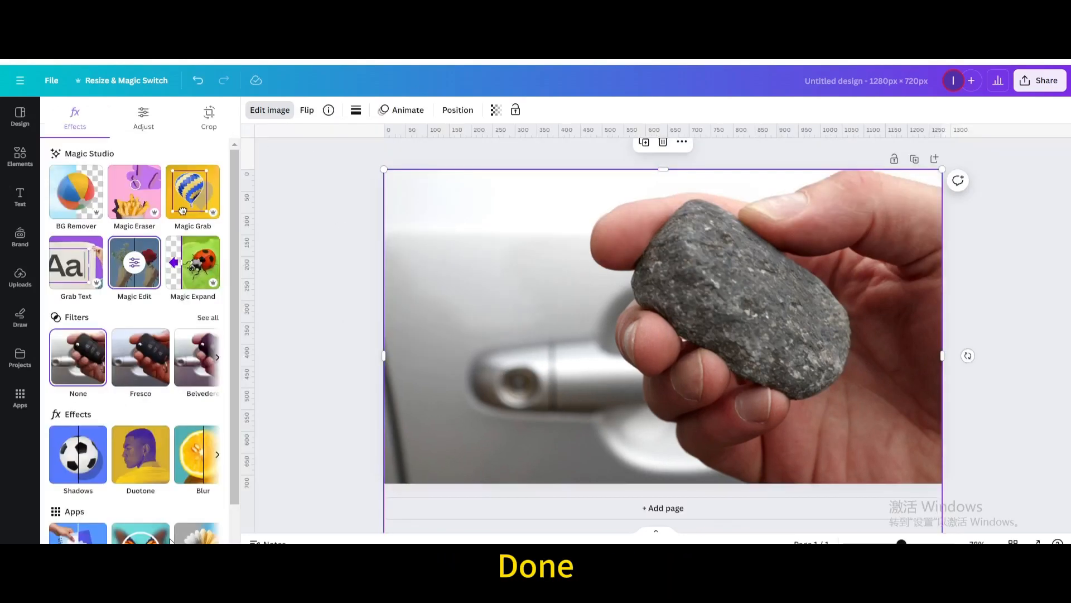
Step: Deselect the image to view the result and bring up the Share options
{"action": "left_click", "coordinate": [20, 158]}
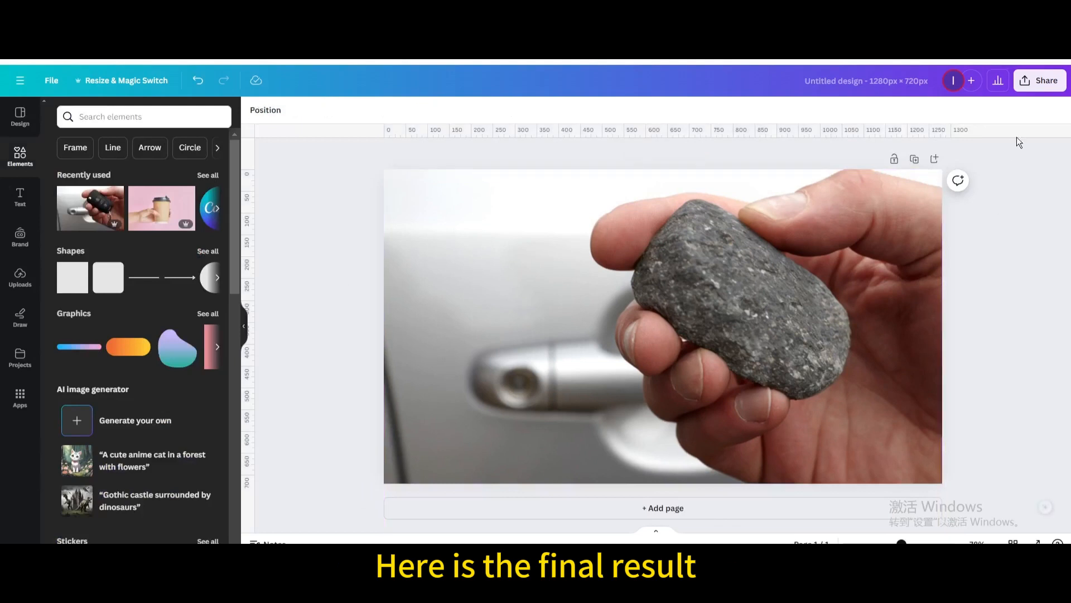
{"action": "left_click", "coordinate": [1039, 80]}
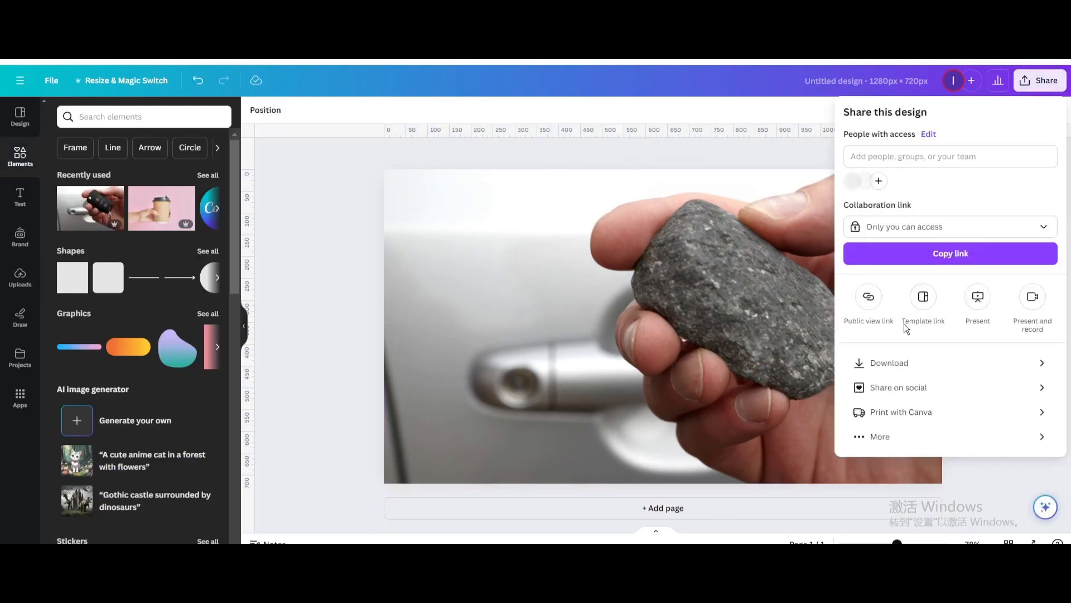
Step: Download the design as a JPG file
{"action": "left_click", "coordinate": [889, 363]}
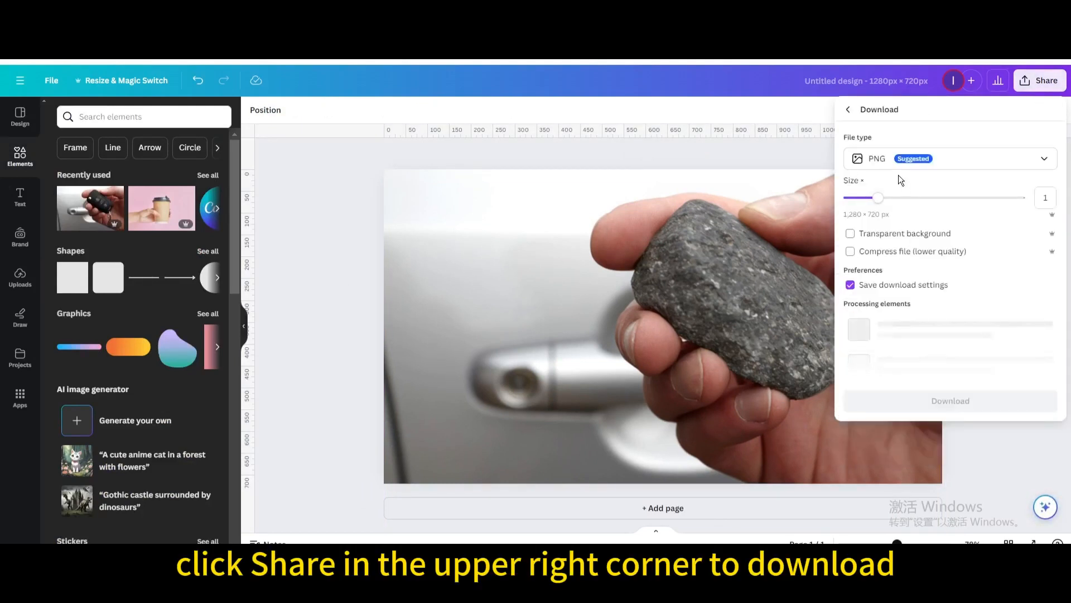
{"action": "left_click", "coordinate": [949, 158]}
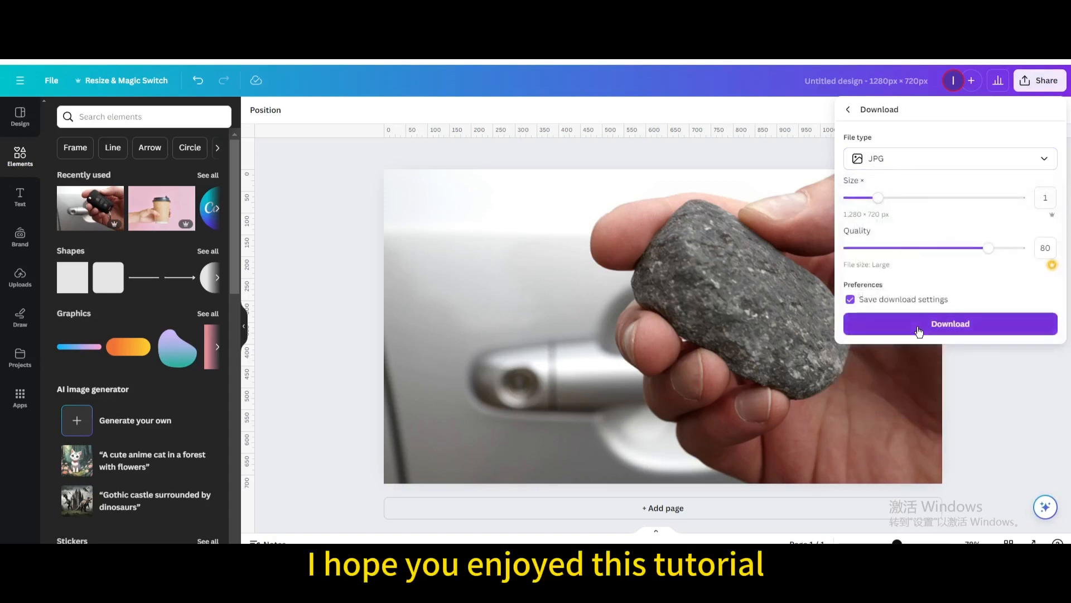
{"action": "left_click", "coordinate": [948, 323]}
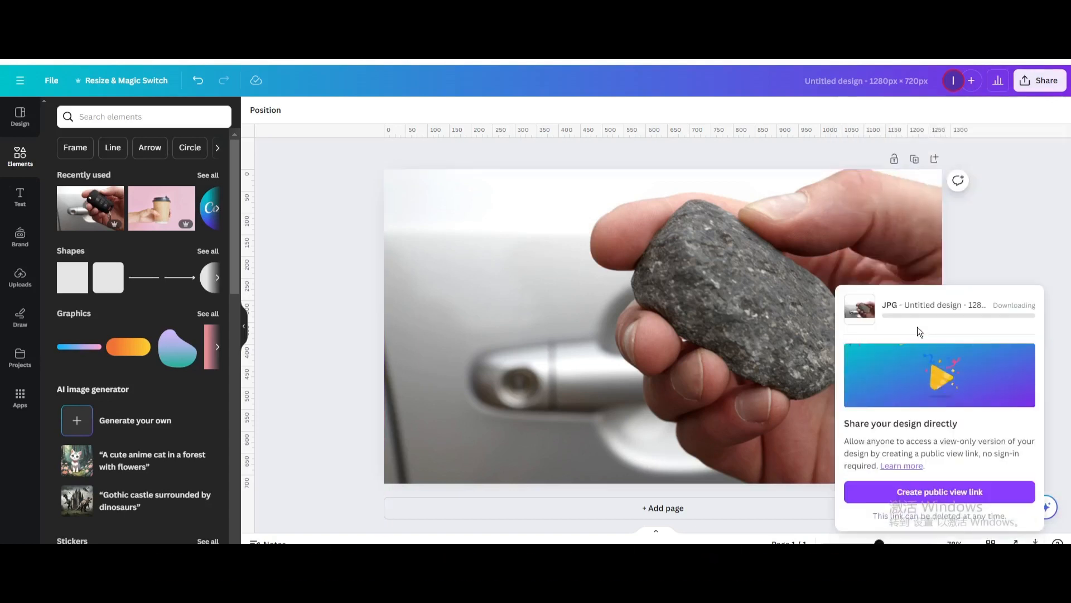